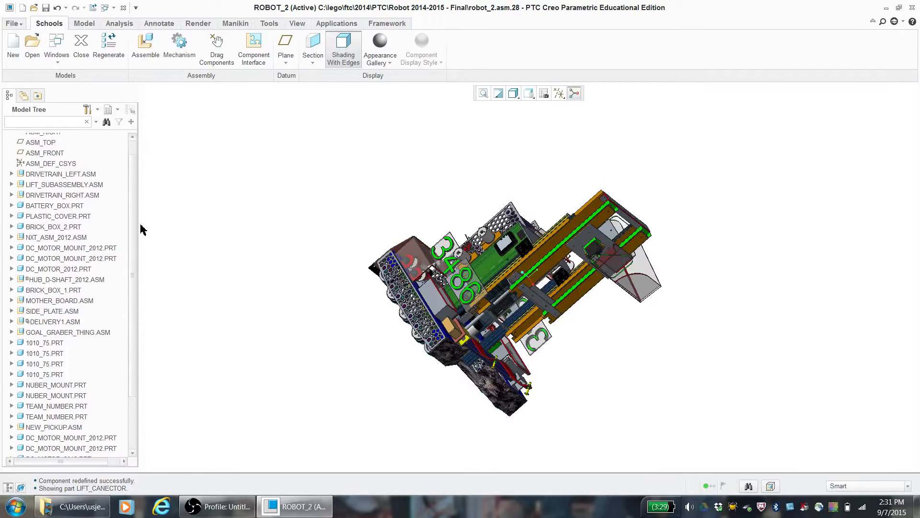
Scroll the Model Tree through every top-level component and back up to ROBOT_2.ASM
scroll(down, 3)
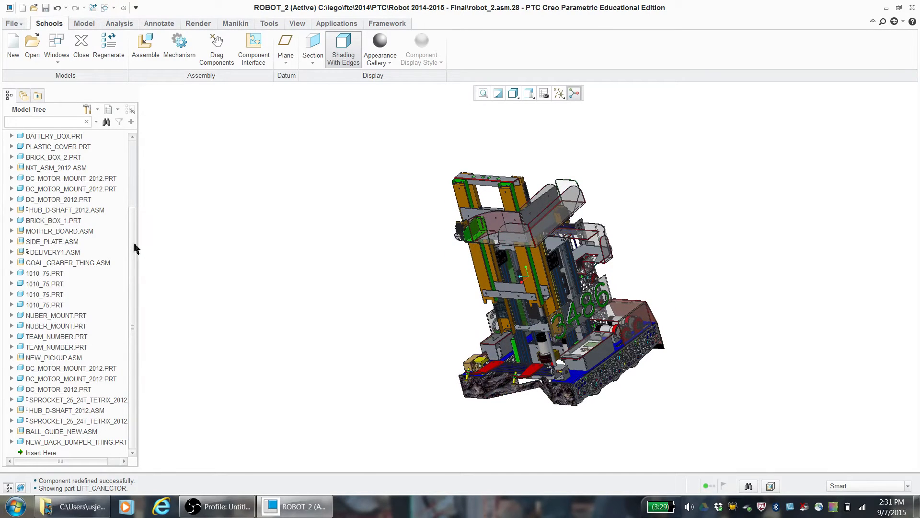
scroll(up, 3)
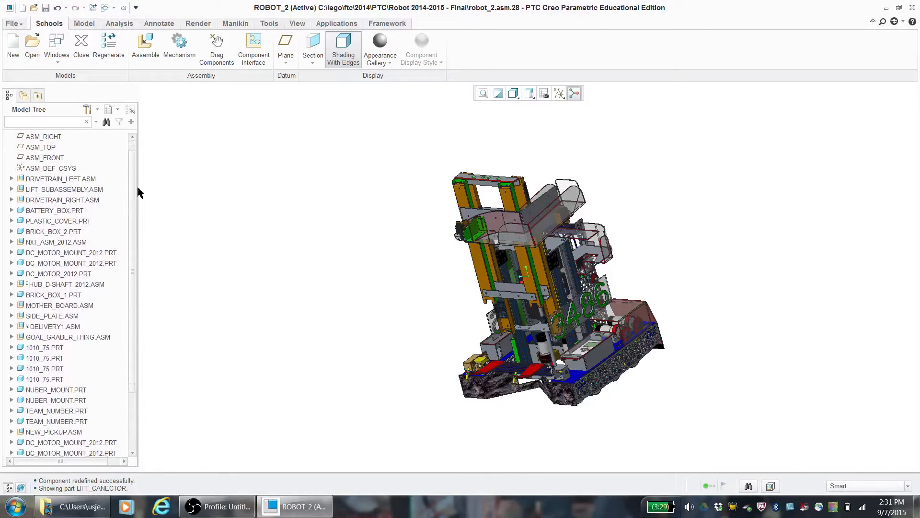
scroll(down, 3)
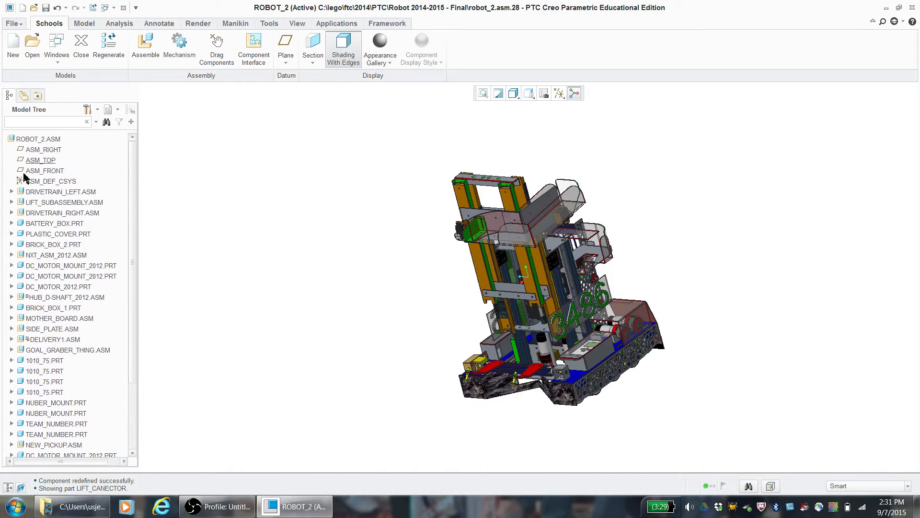
Expand DRIVETRAIN_LEFT.ASM and its nested DRIVE_TRAIN_SIDE subassemblies to reveal motors, gears and bearings
click(12, 191)
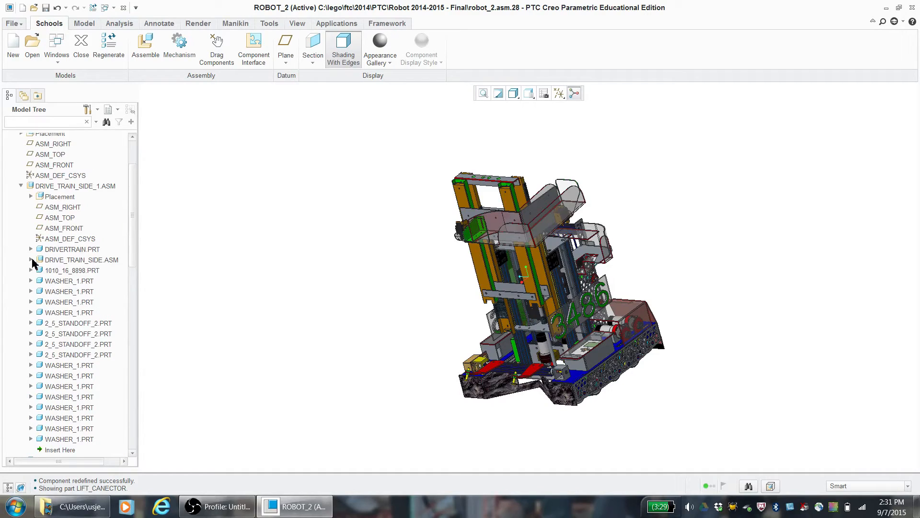
click(30, 260)
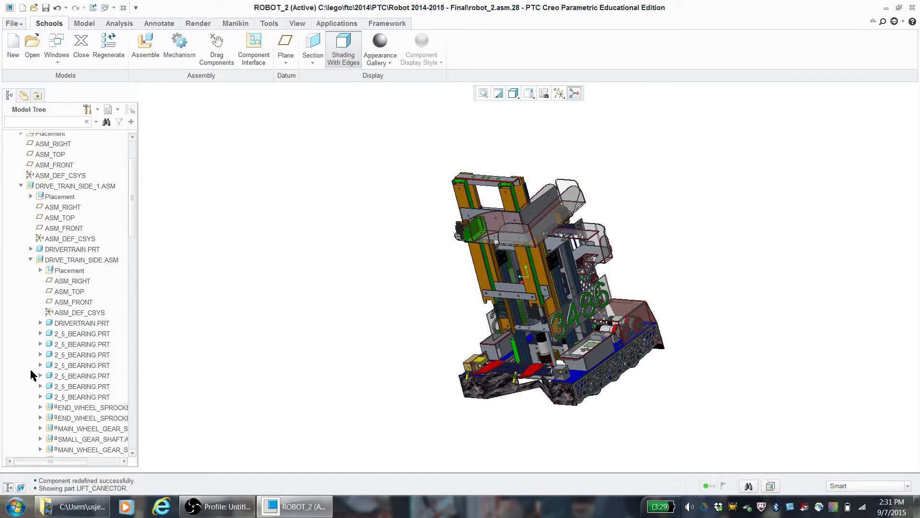
click(41, 407)
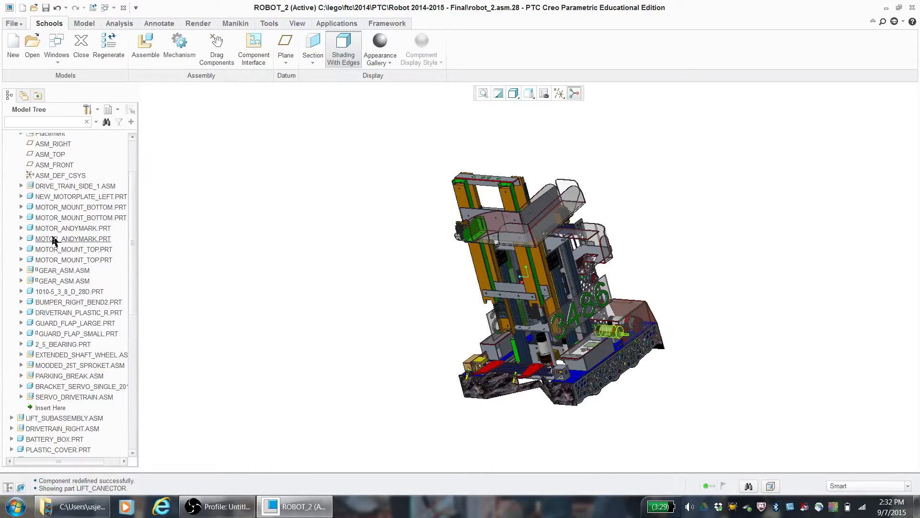
Collapse DRIVETRAIN_LEFT.ASM so the tree lists only top-level components again
scroll(down, 3)
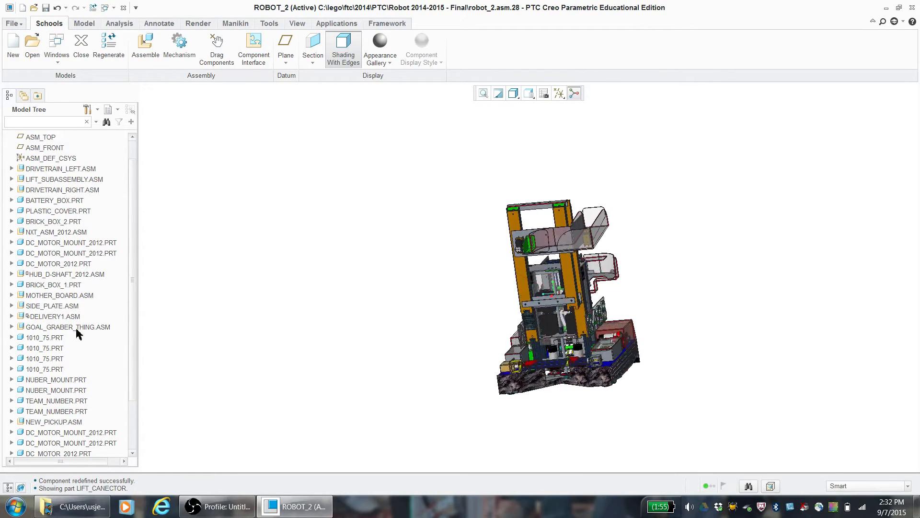
click(53, 316)
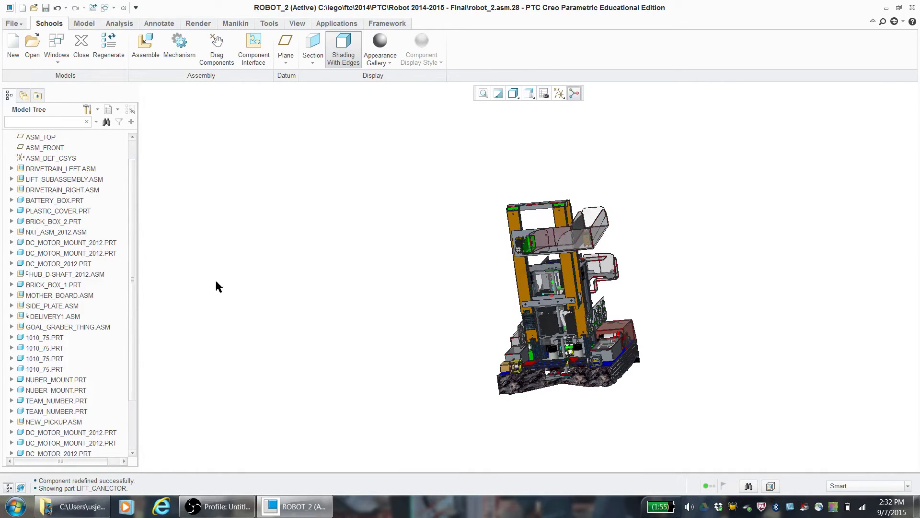
Zoom into the robot's internals and lift rails, then close the Drag dialog
click(216, 47)
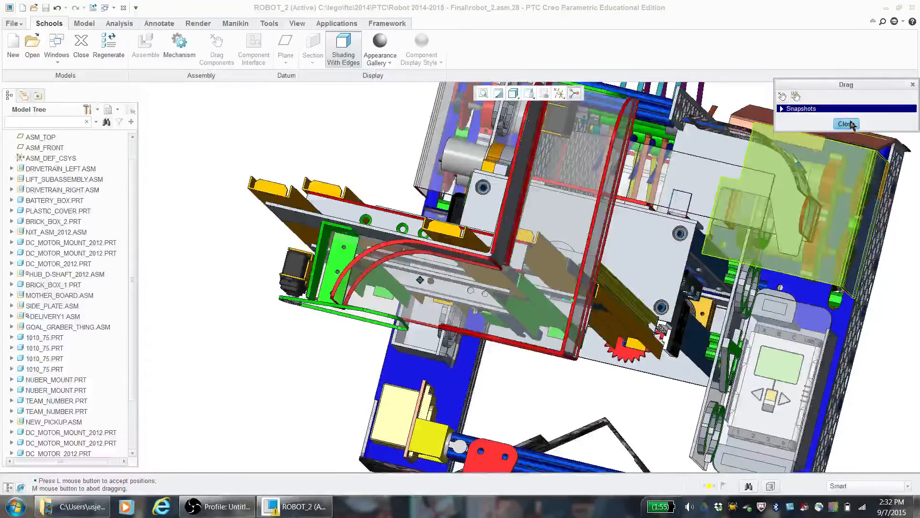
click(845, 124)
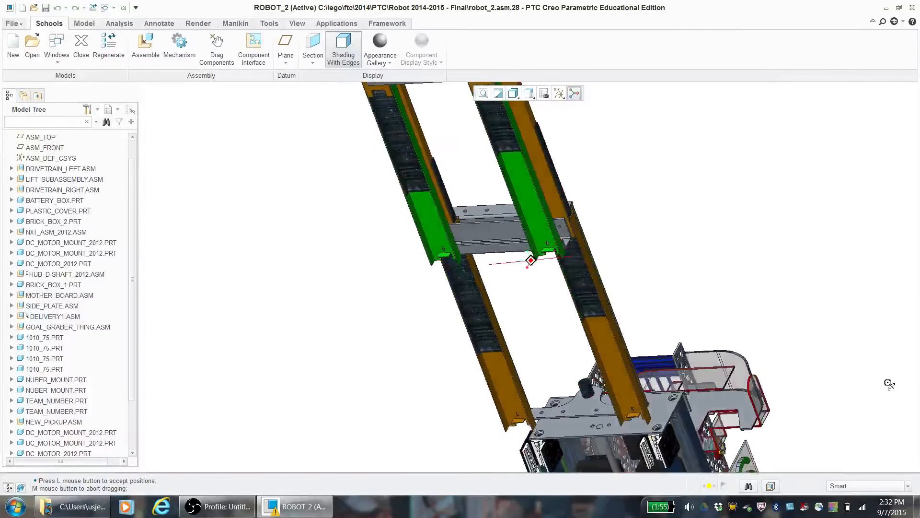